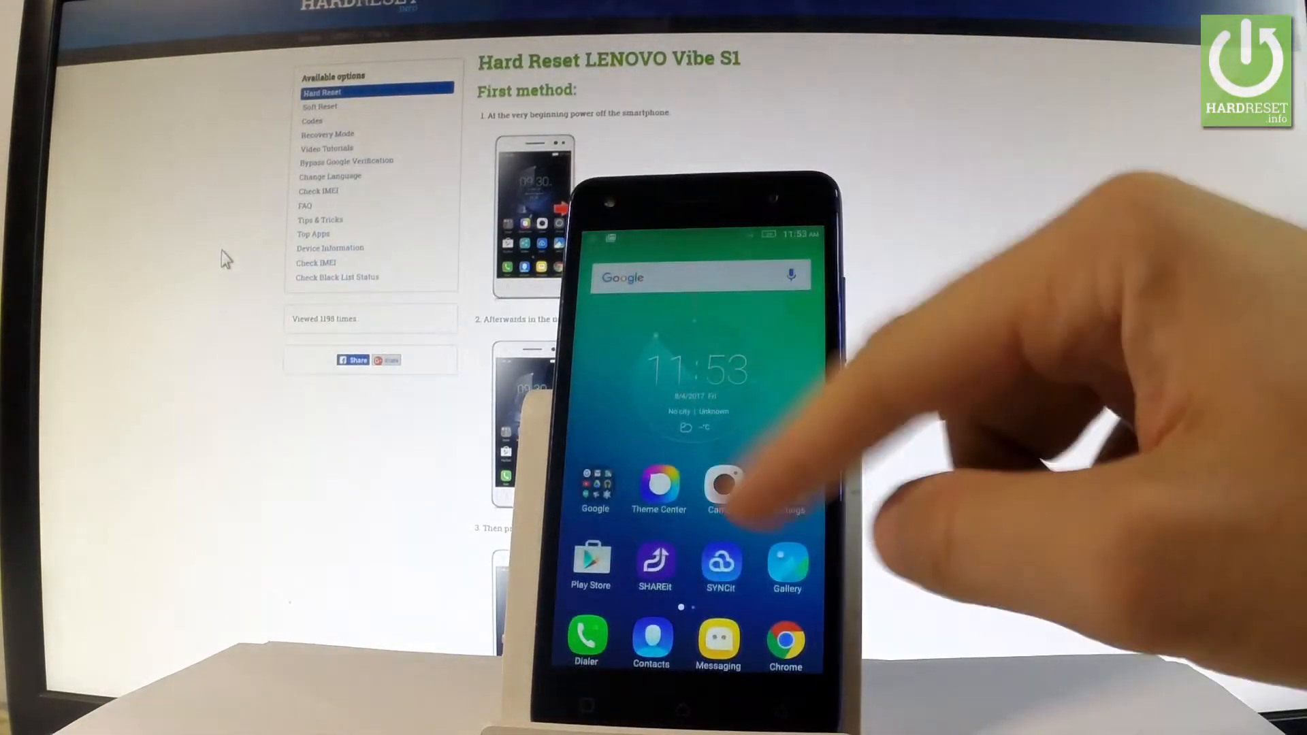
- Launch Settings from the home screen and scroll to the Personal section with Security
left_click(721, 487)
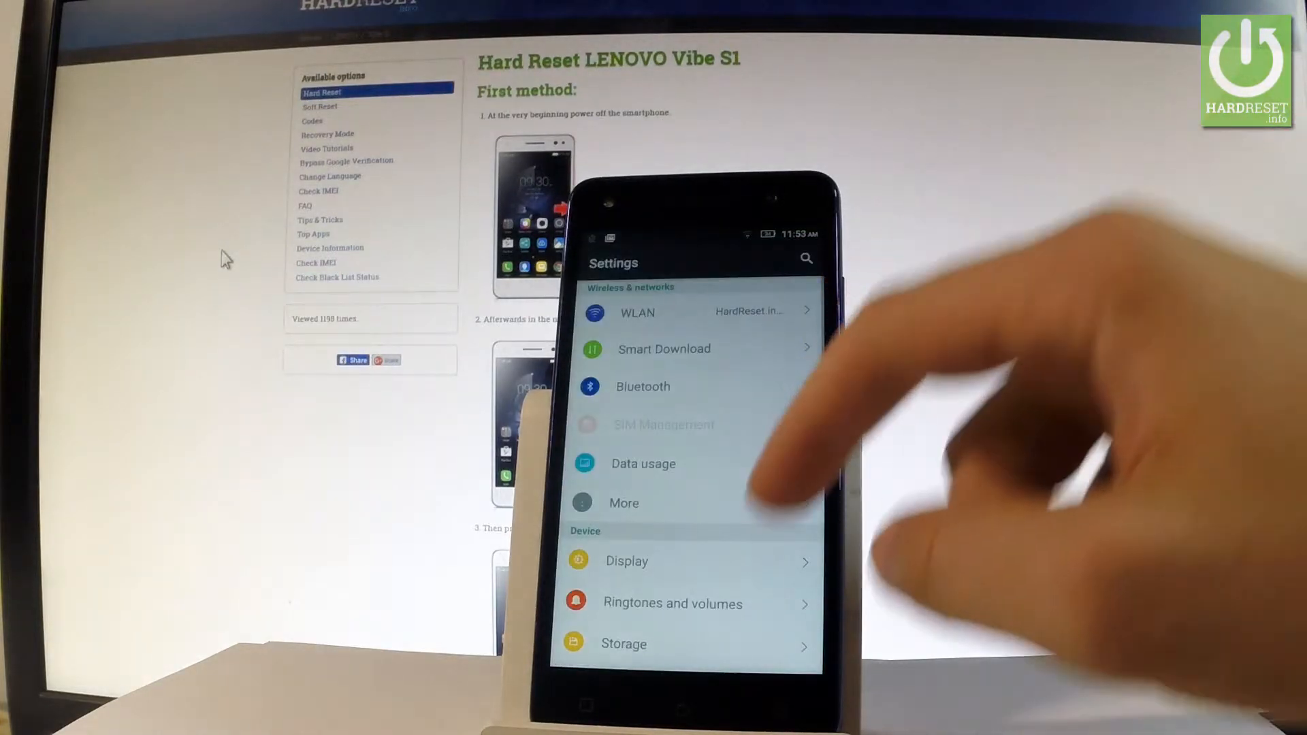
scroll("down", 3)
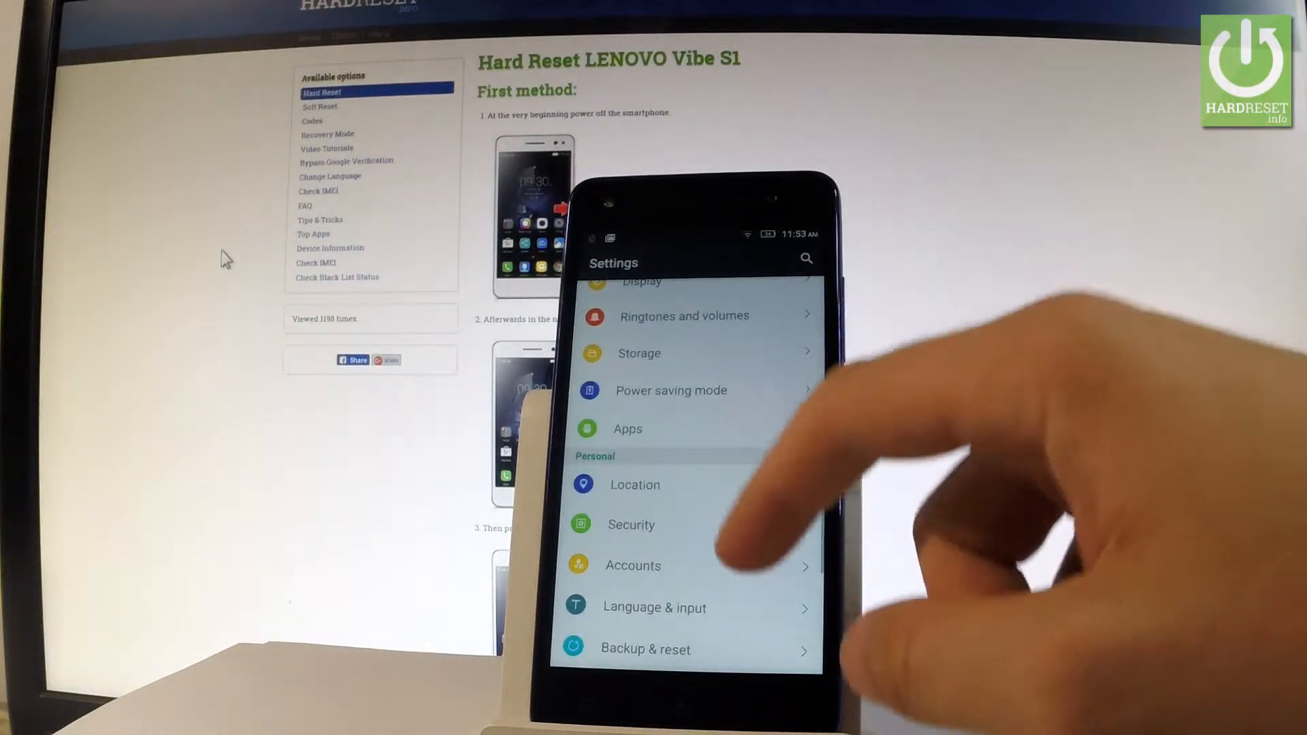
scroll("down", 3)
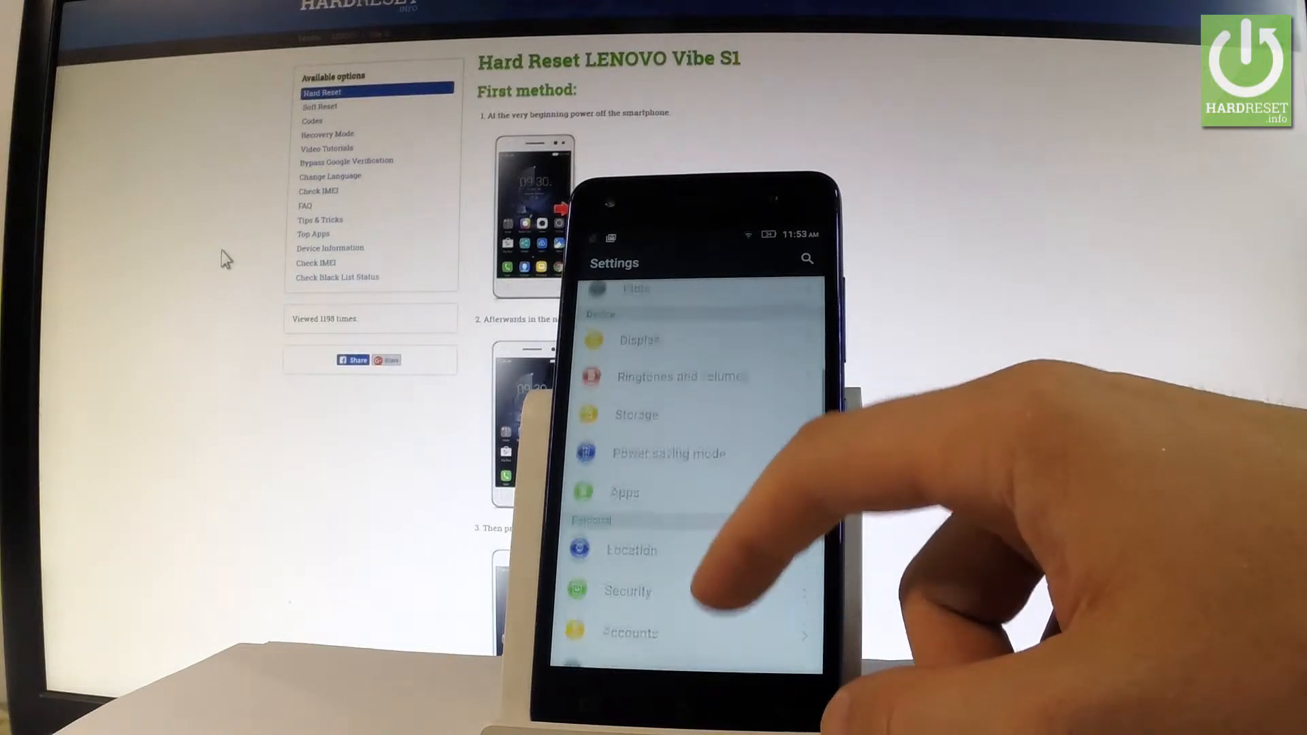
scroll("down", 3)
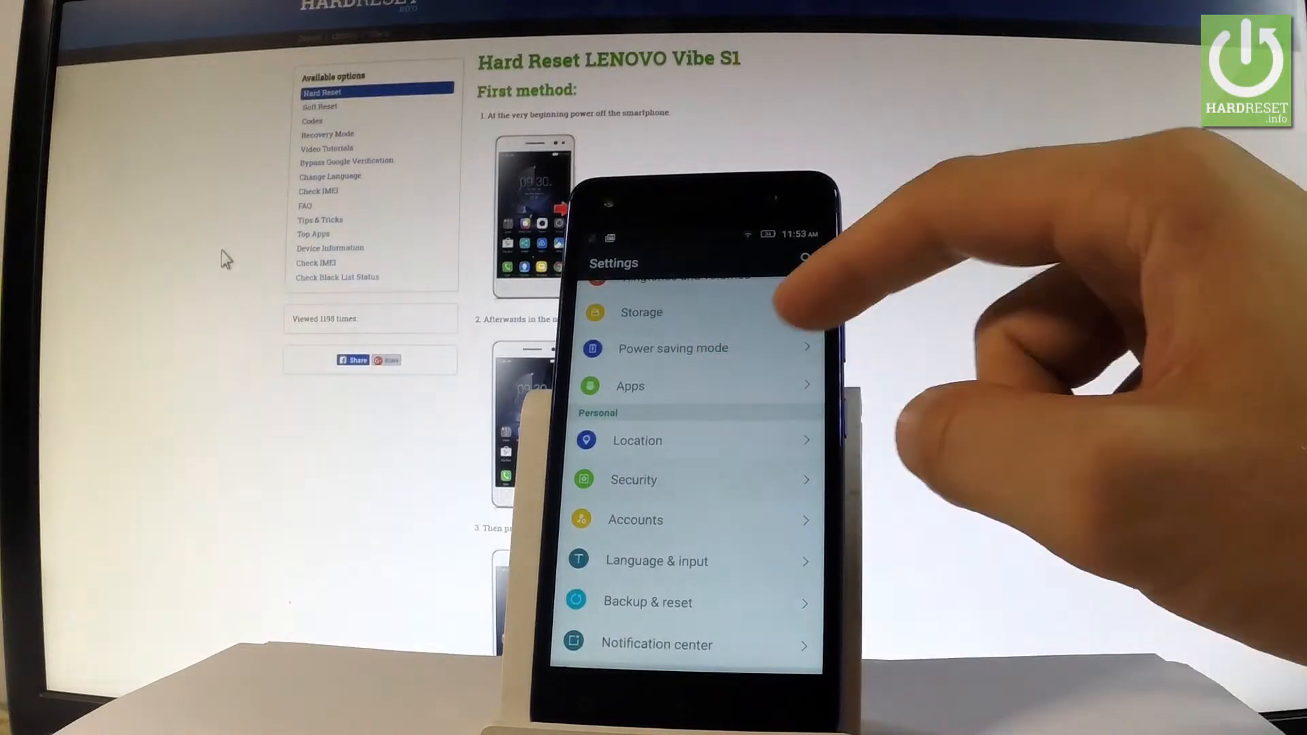
- Go into Security and its Screen lock entry to reach Choose screen lock
left_click(633, 479)
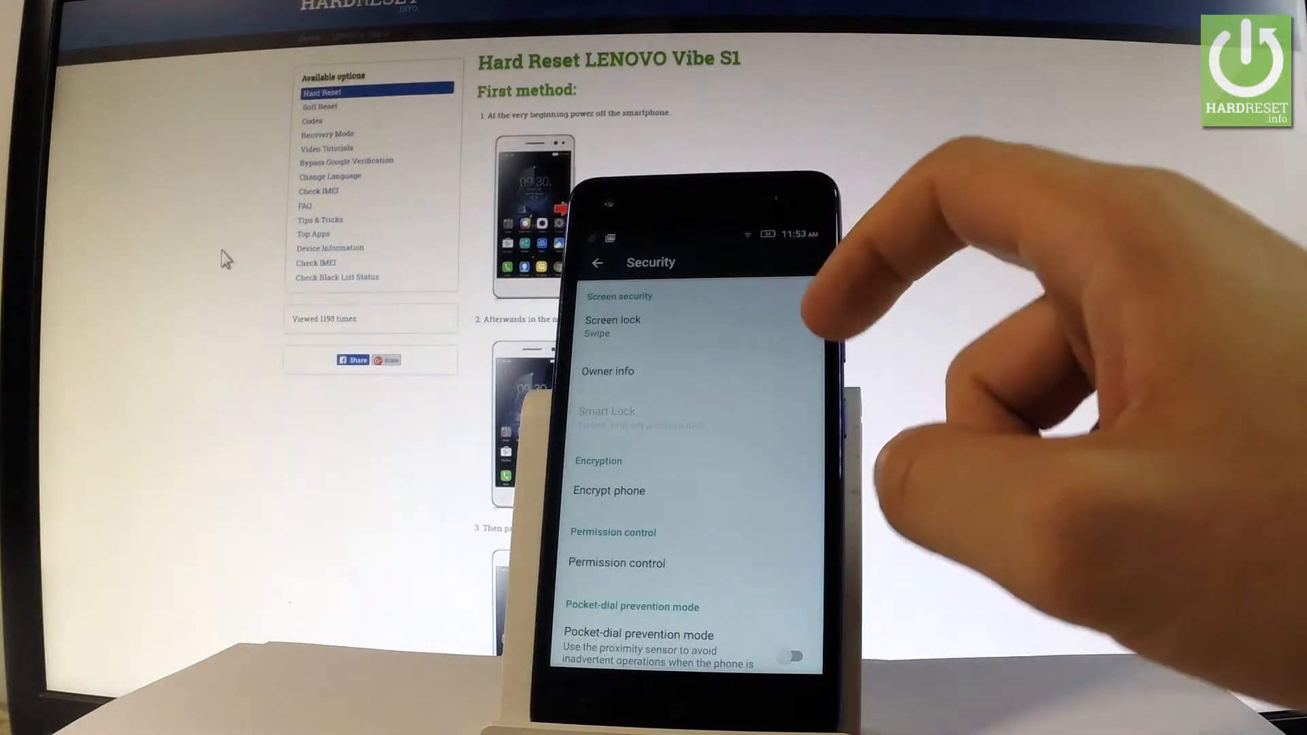
left_click(611, 325)
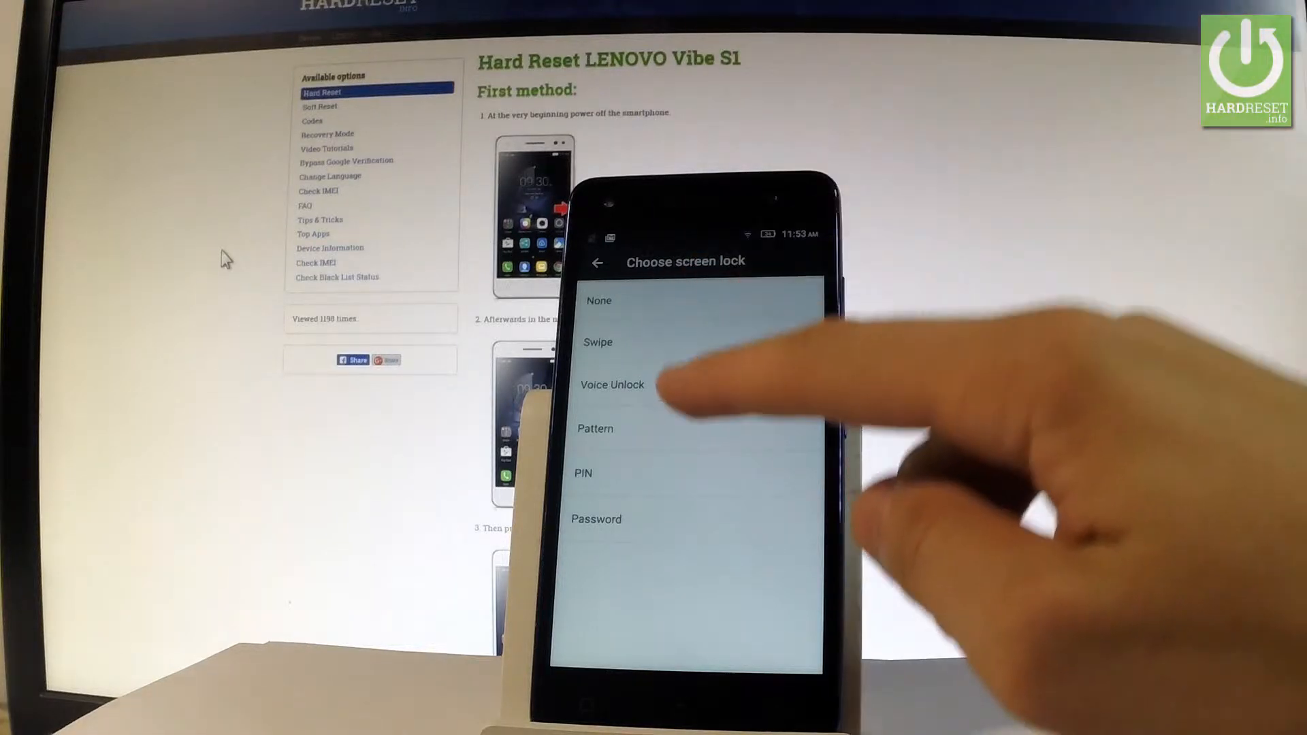
- Choose Pattern, draw an L-shaped unlock pattern on the dot grid and confirm it
left_click(595, 429)
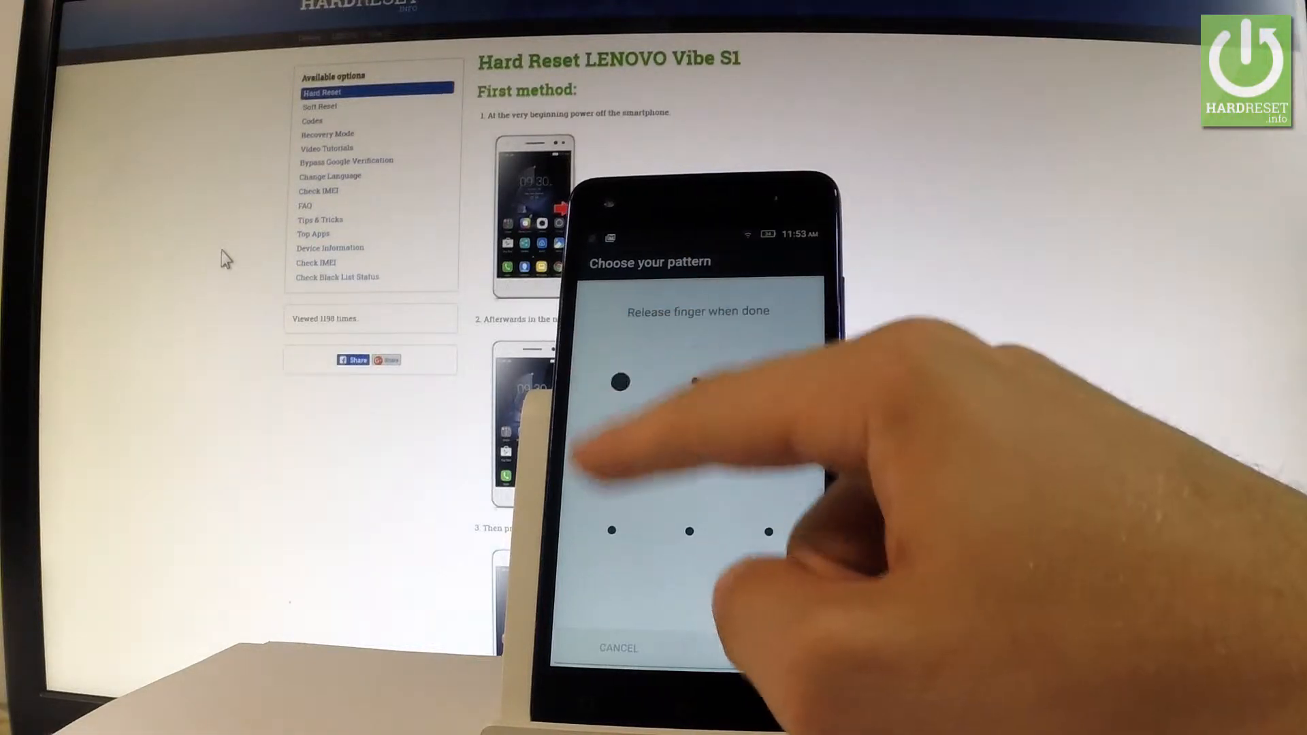
left_click_drag(618, 381, 767, 532)
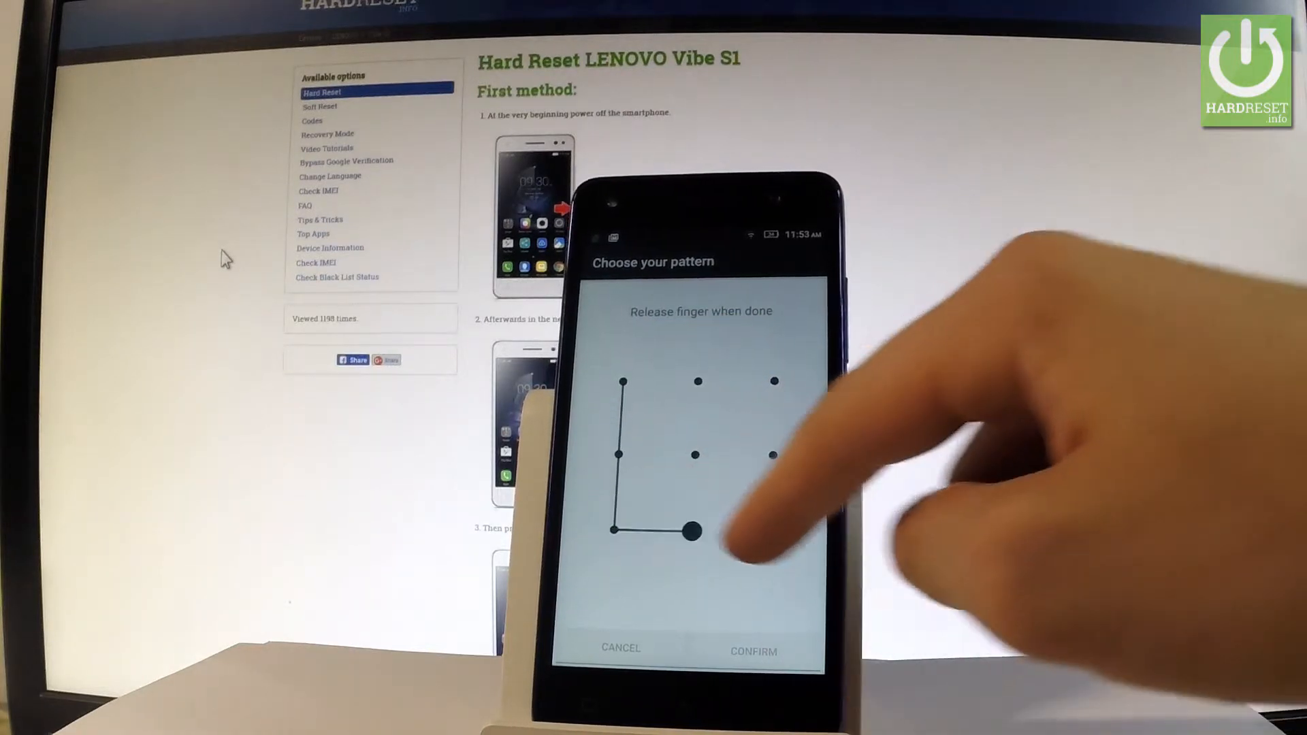
left_click(752, 650)
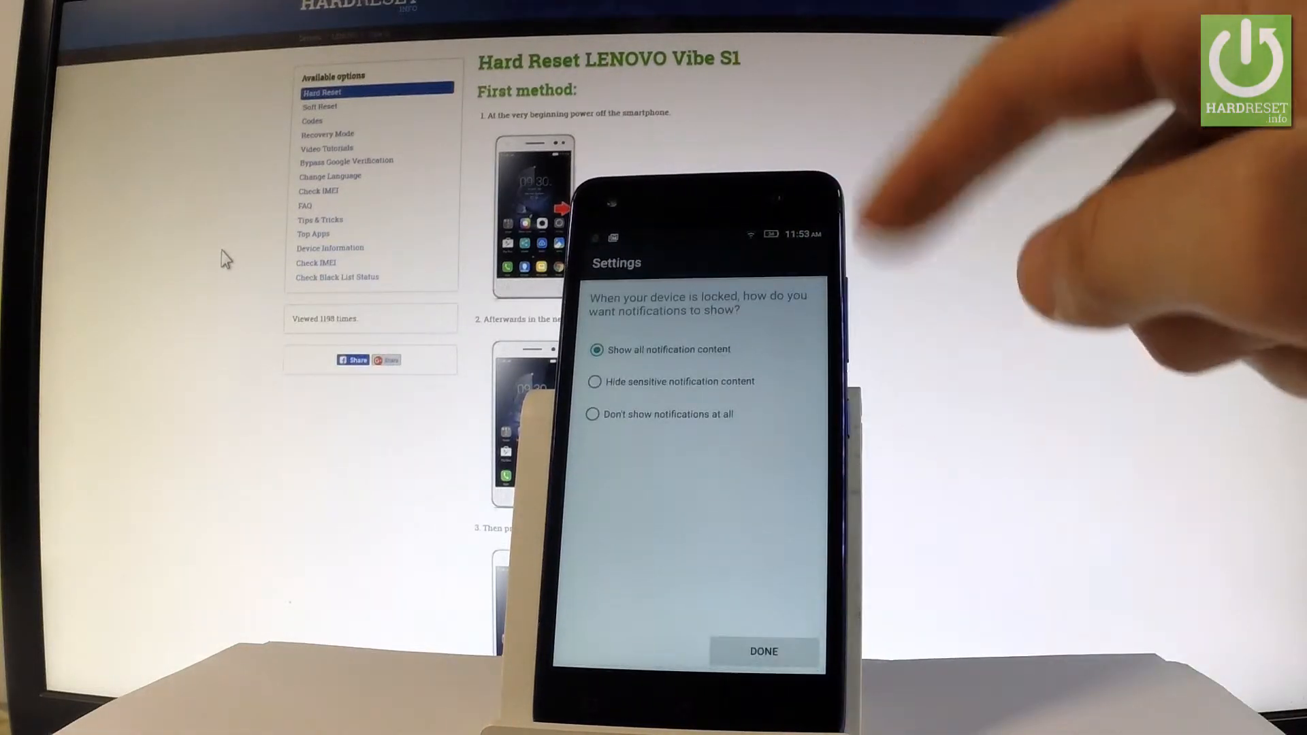